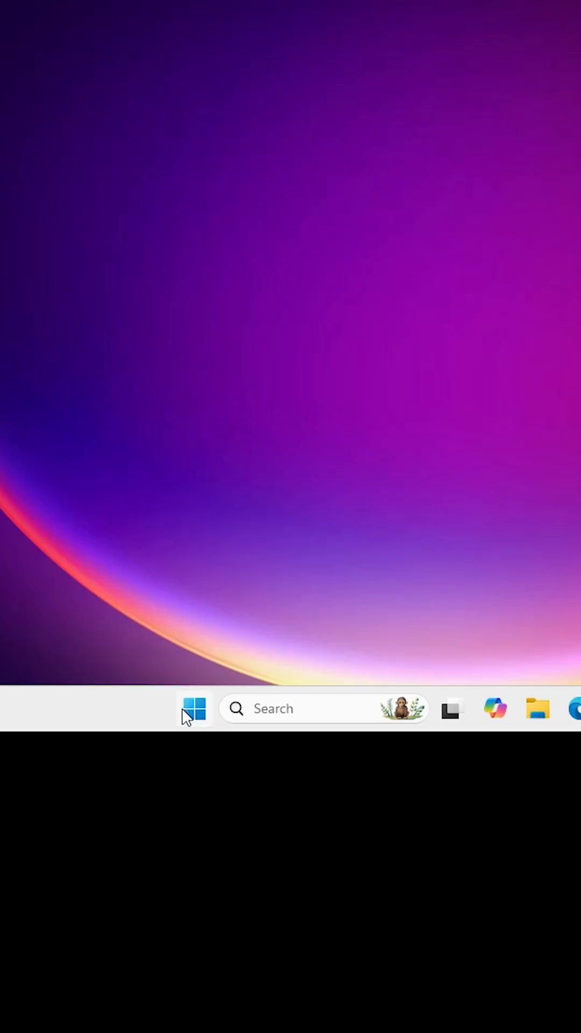
# Search 'con' and open Control Panel, then change how its items are viewed
pyautogui.write('con')
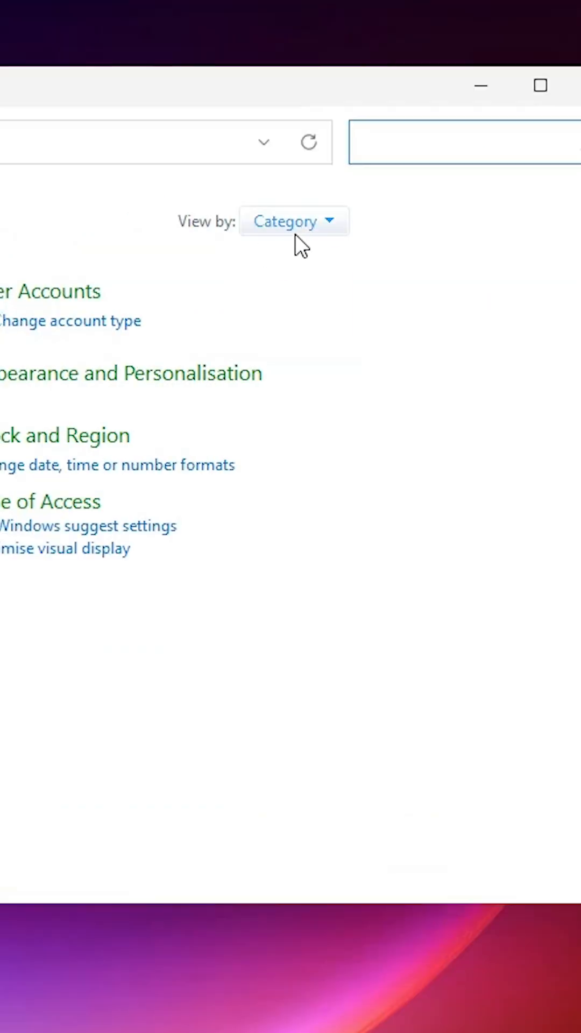
pyautogui.click(293, 220)
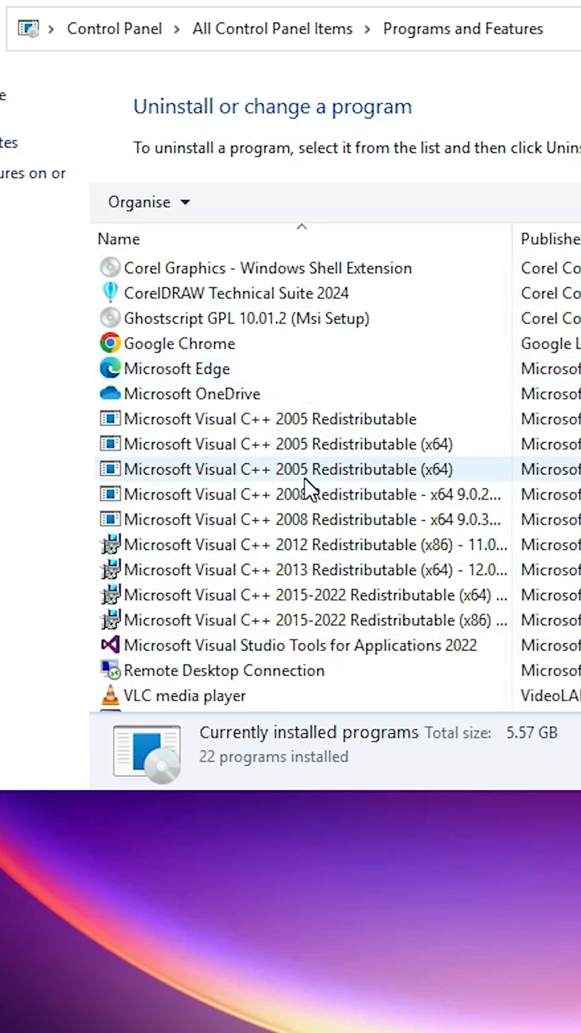
pyautogui.moveTo(405, 448)
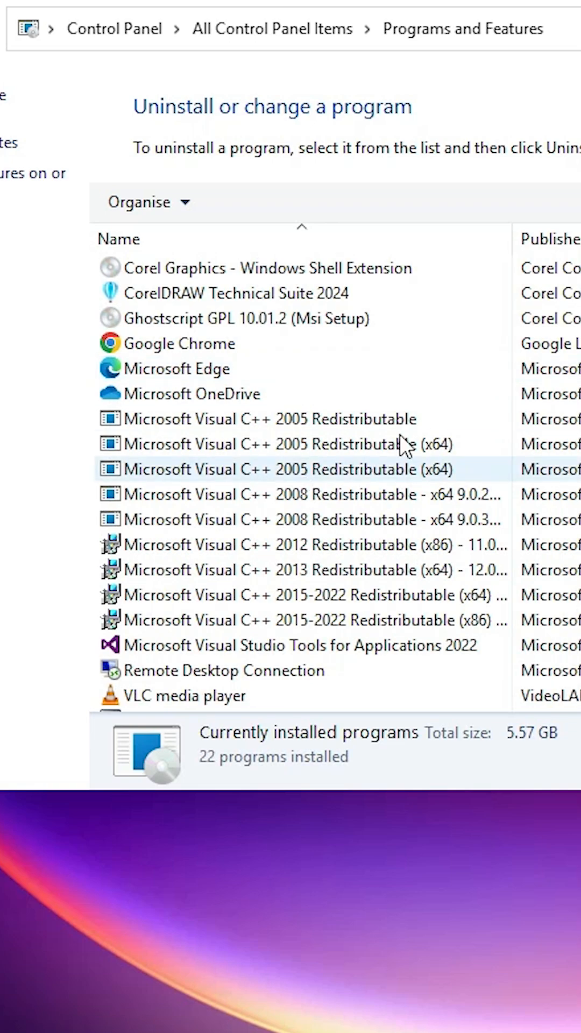
# Select CorelDRAW Technical Suite 2024 in the Programs and Features list
pyautogui.click(234, 293)
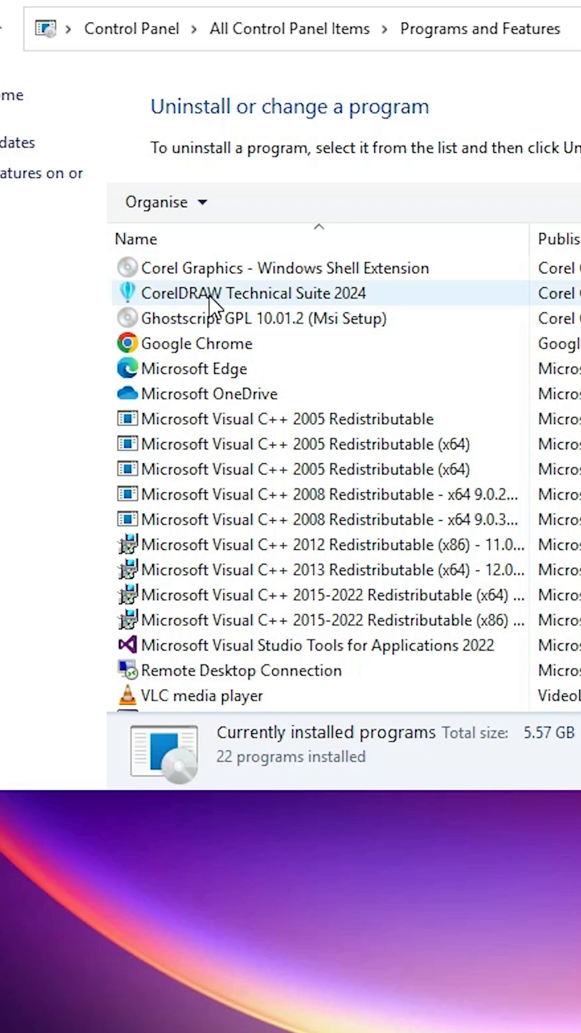
pyautogui.click(253, 293)
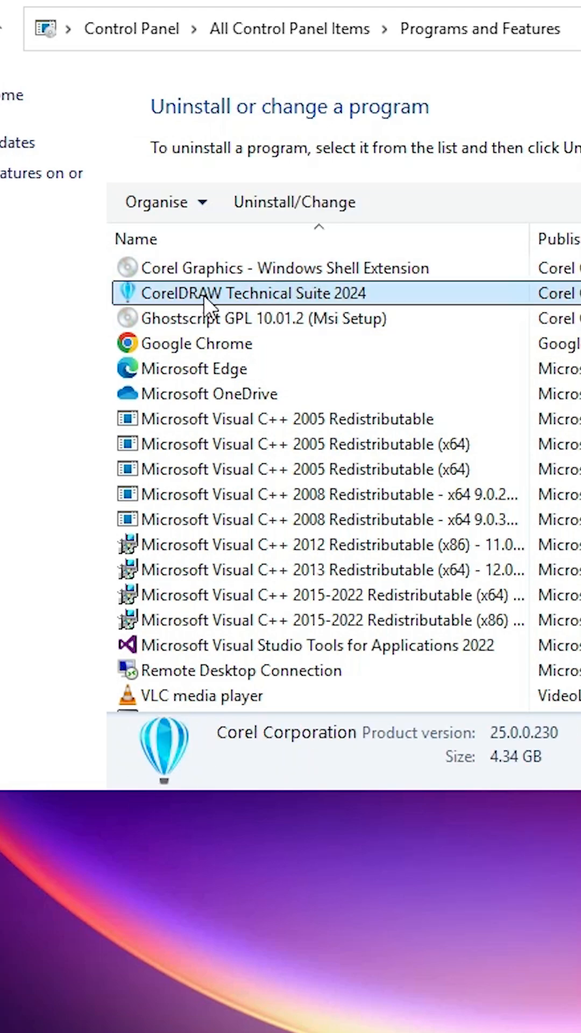
pyautogui.moveTo(221, 268)
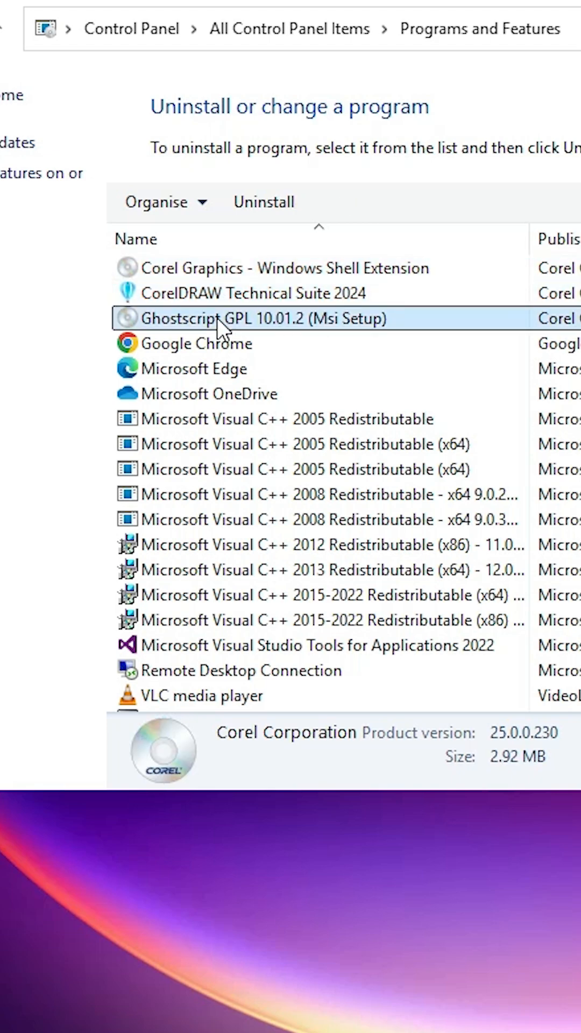
pyautogui.click(263, 267)
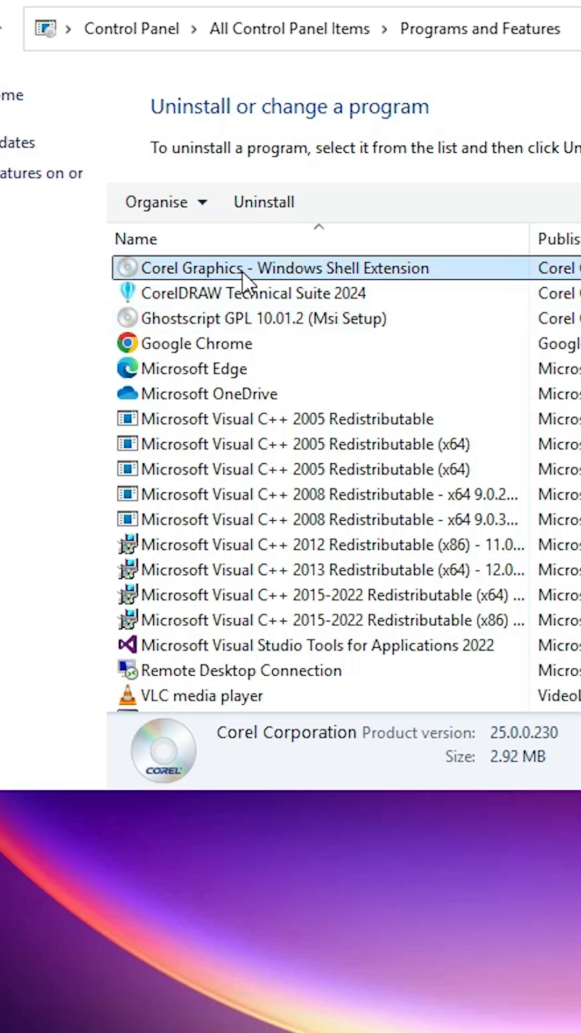
pyautogui.moveTo(231, 293)
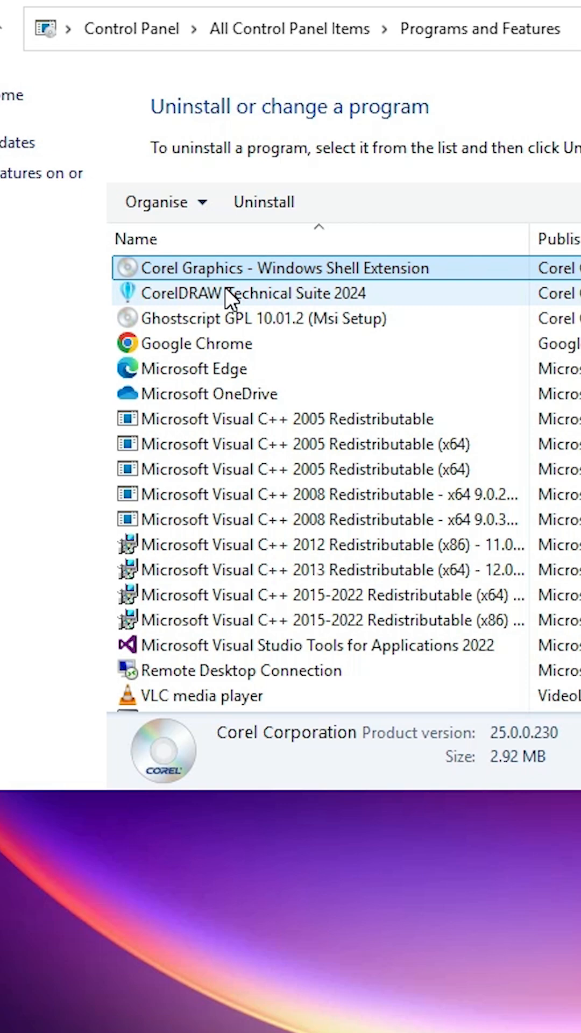
pyautogui.moveTo(199, 310)
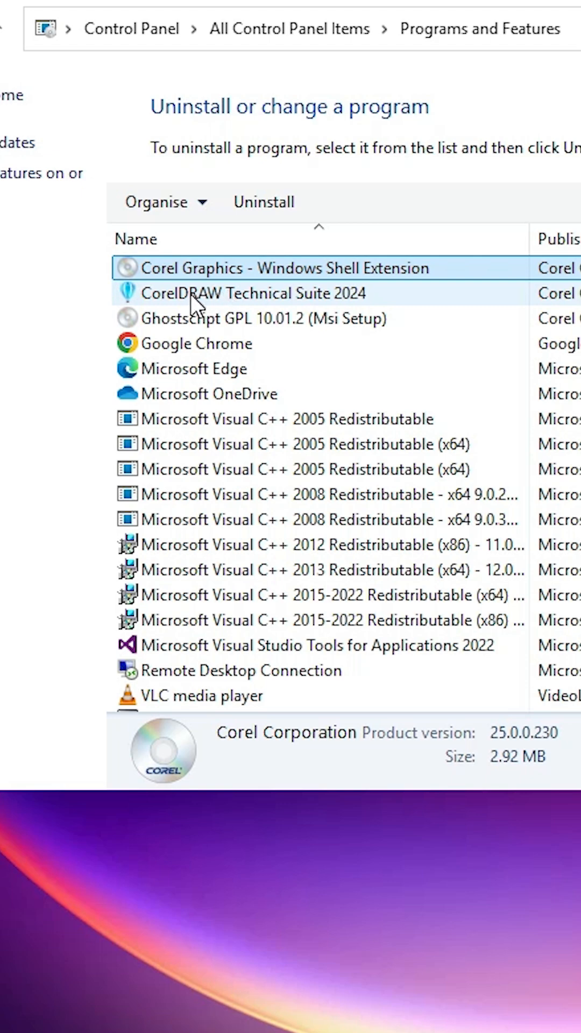
pyautogui.click(250, 293)
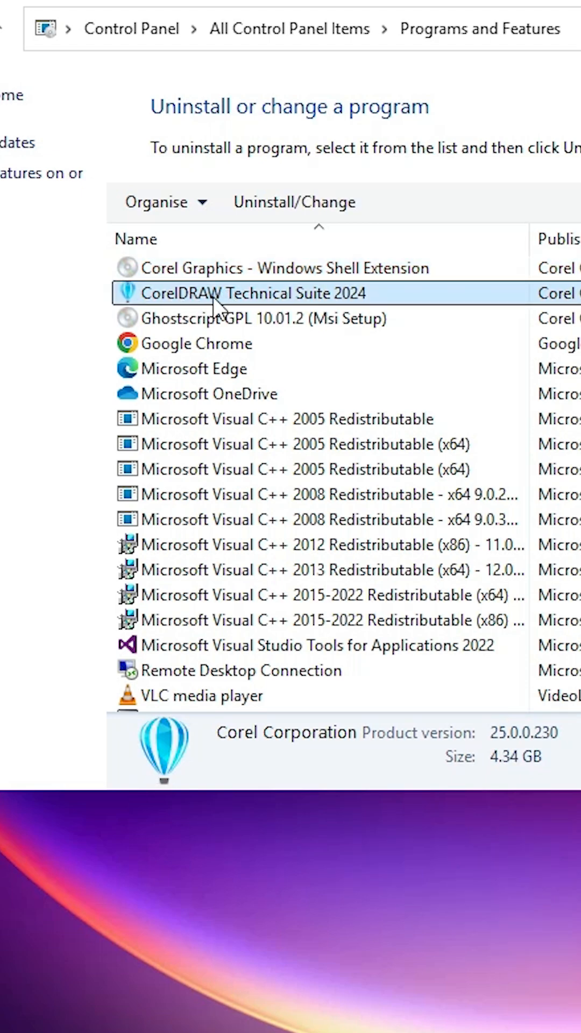
pyautogui.moveTo(276, 211)
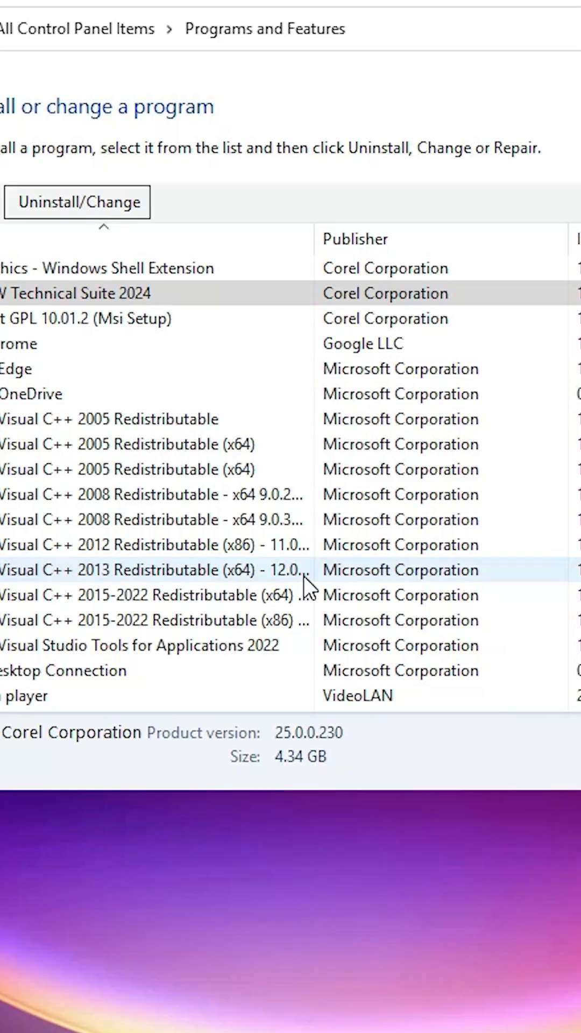
# Remove CorelDRAW Technical Suite 2024 with Remove User Files ticked
pyautogui.click(75, 202)
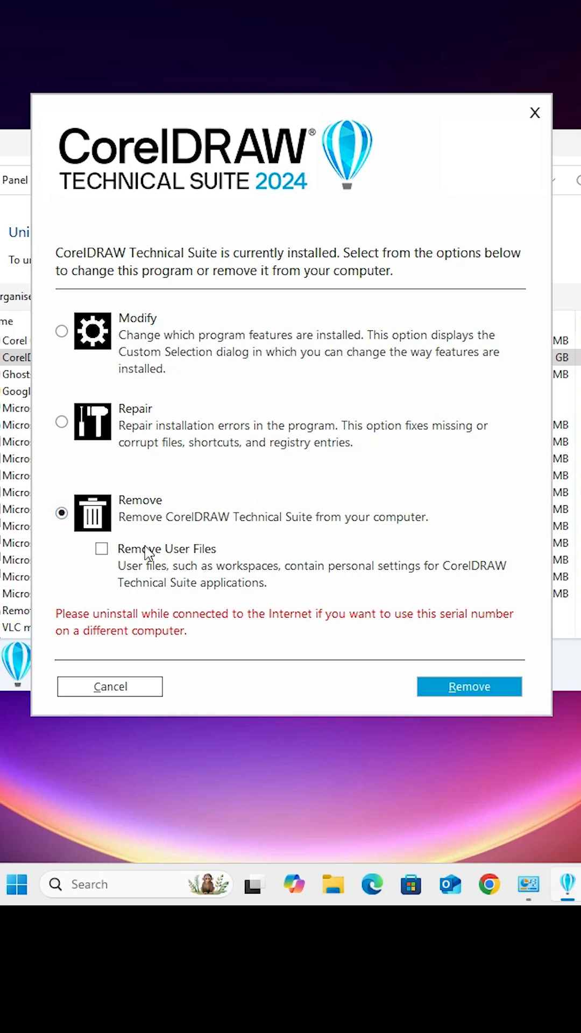
pyautogui.click(102, 548)
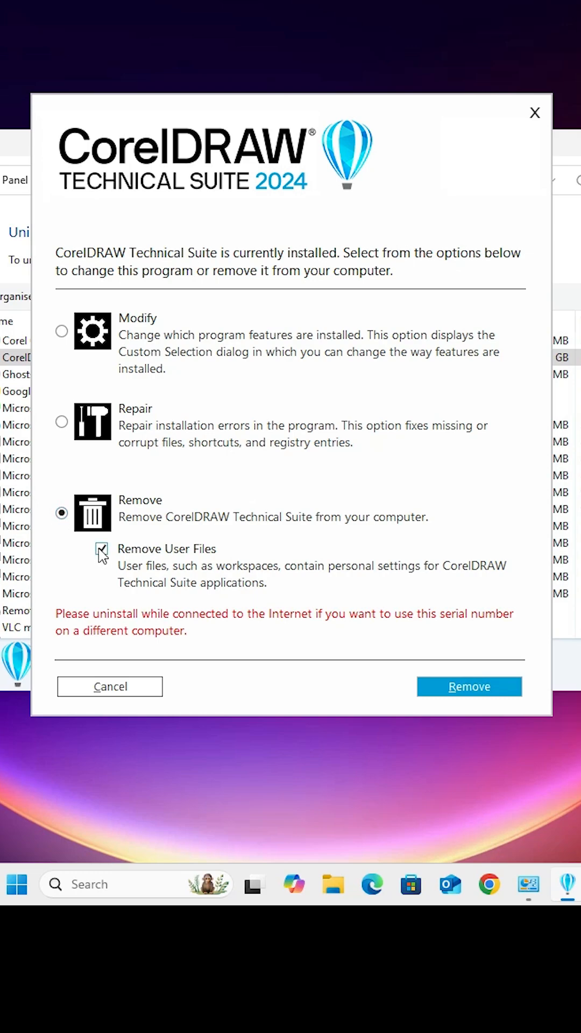
pyautogui.click(469, 687)
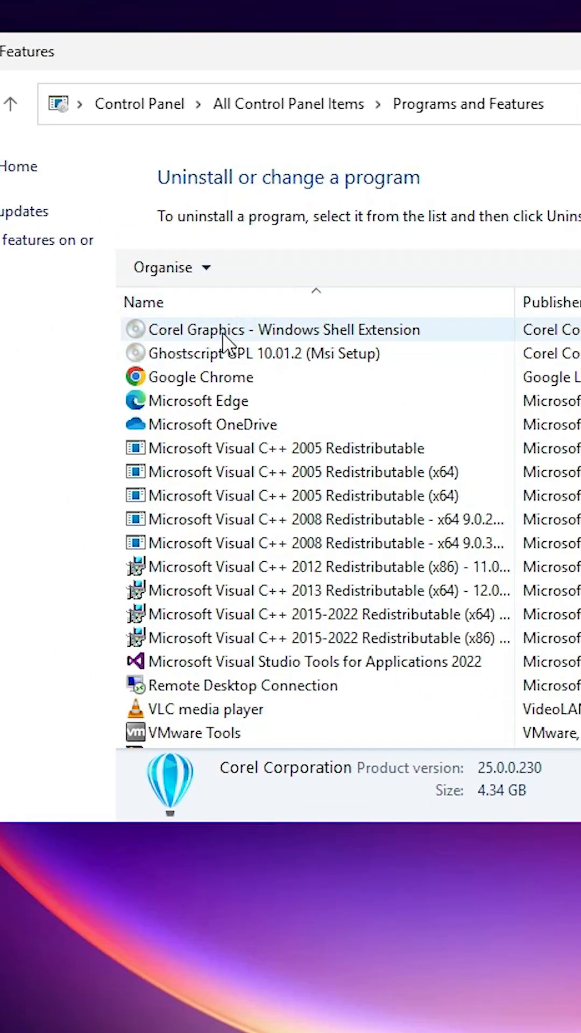
# Uninstall Ghostscript GPL 10.01.2, then start removing Corel Graphics Windows Shell Extension
pyautogui.click(263, 353)
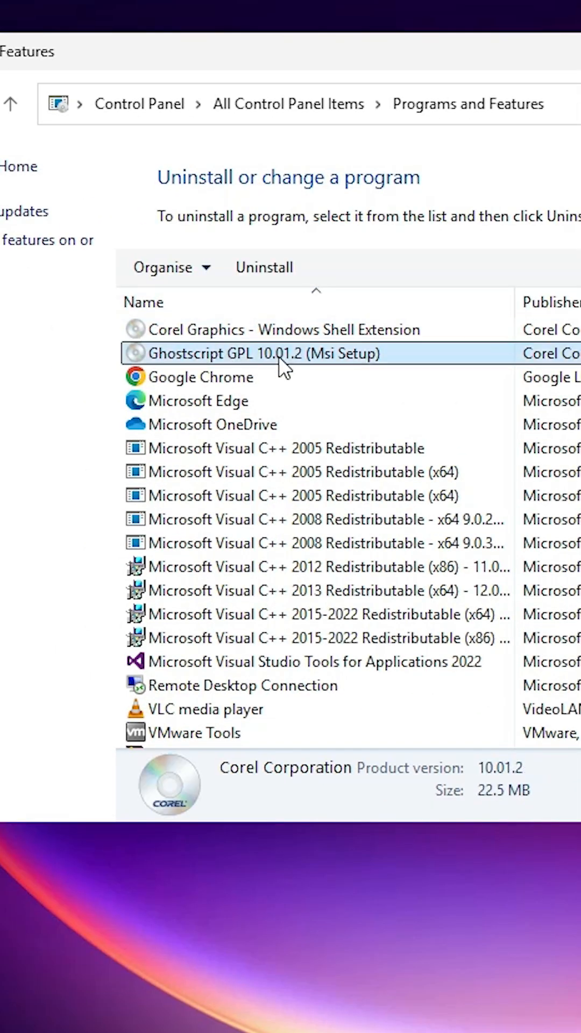
pyautogui.click(263, 267)
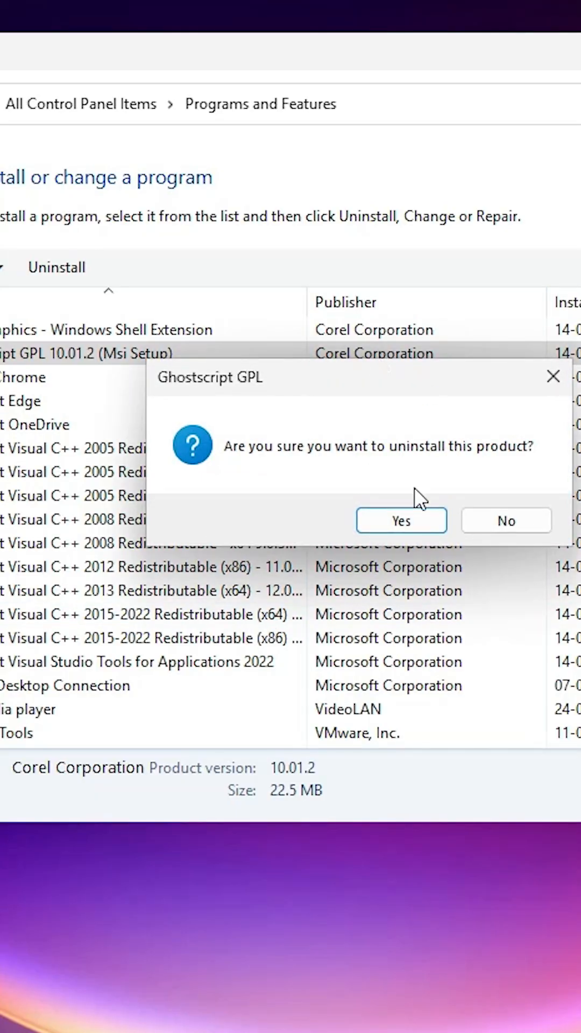
pyautogui.click(402, 520)
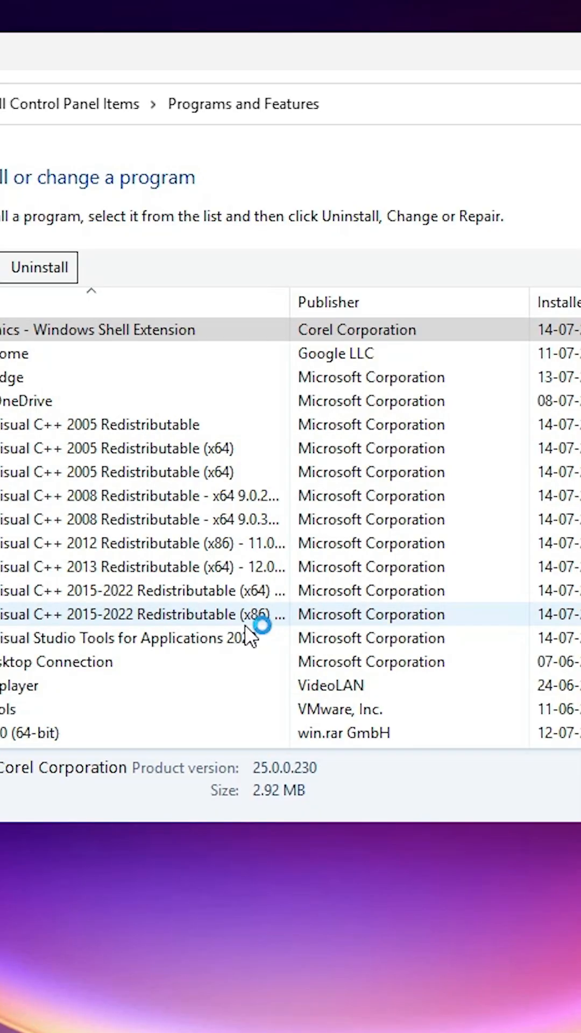
pyautogui.click(38, 267)
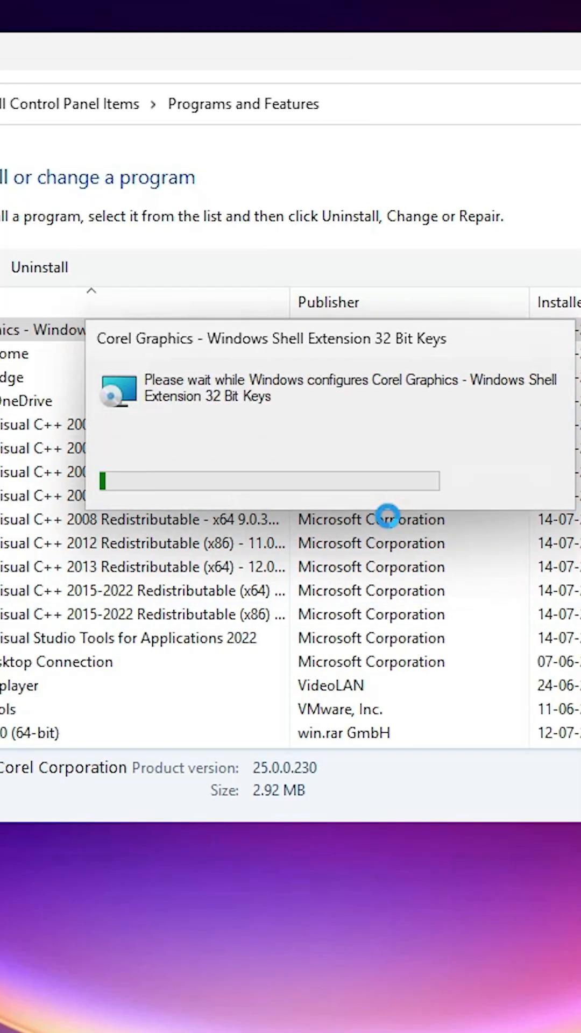